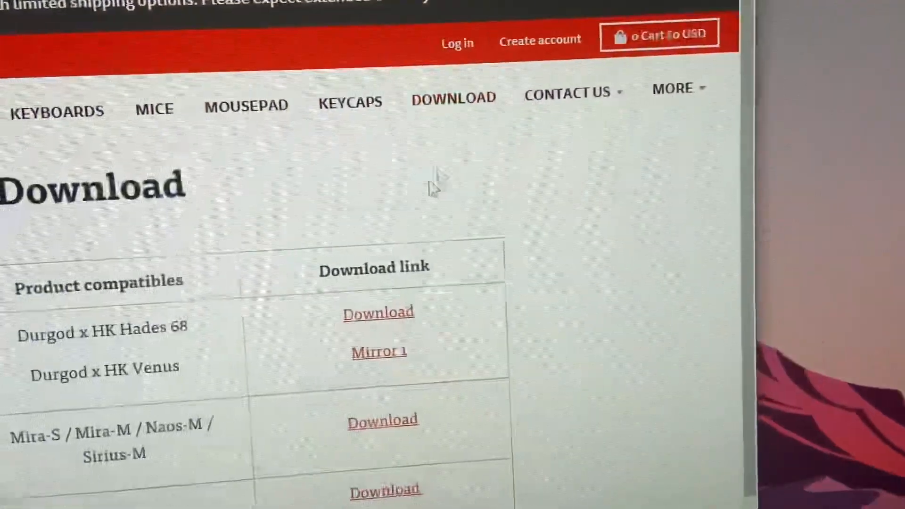
Launch the HKgaming GK61 software from its Start menu context menu.
scroll("down", 3)
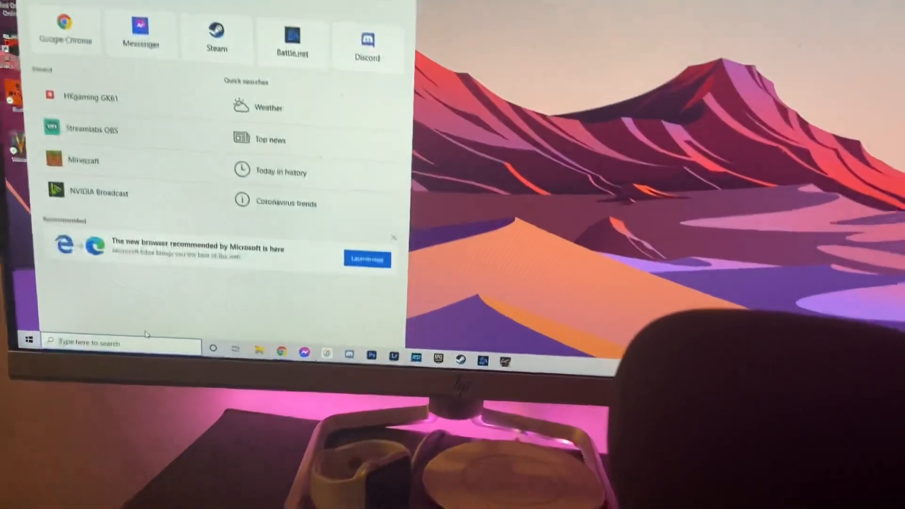
right_click(90, 96)
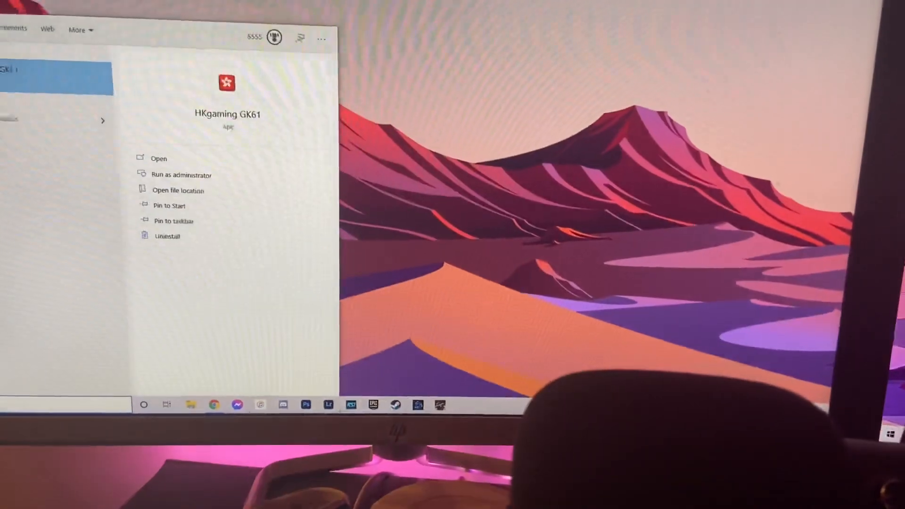
left_click(159, 159)
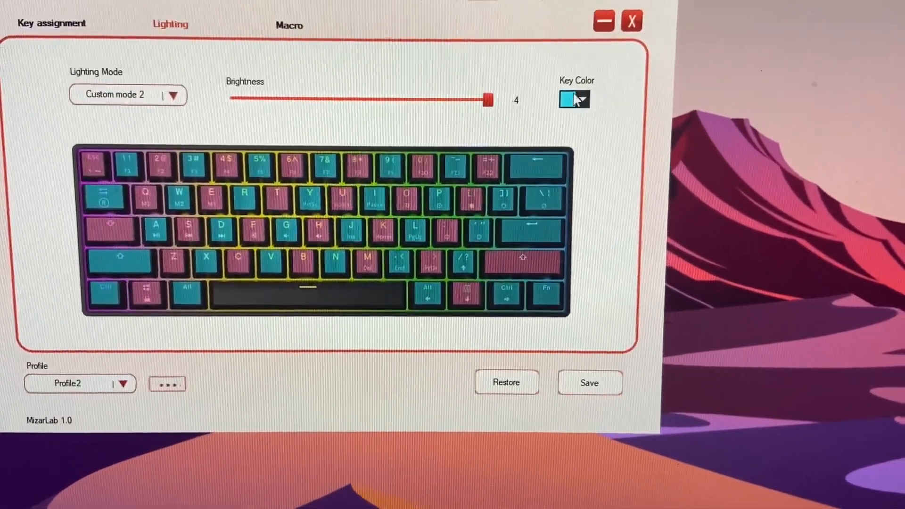
left_click(572, 100)
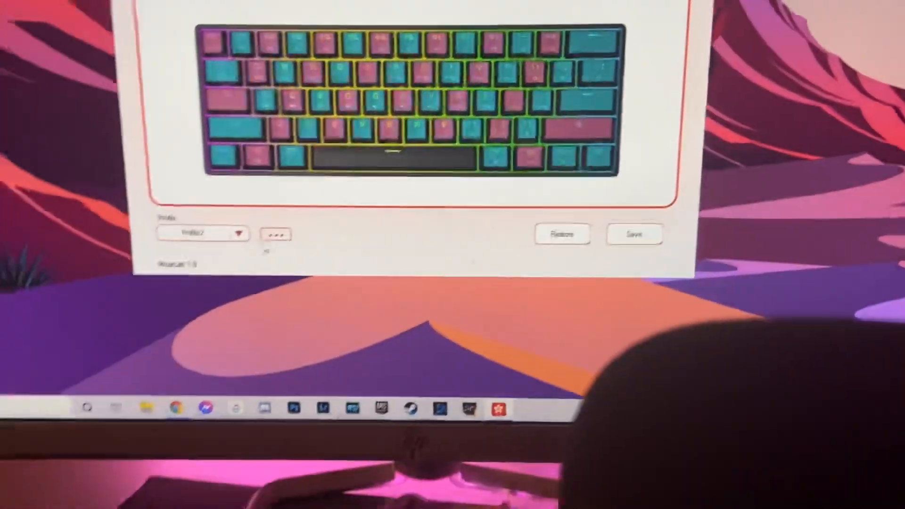
Select Profile1 from the Profile dropdown, showing Custom mode 1 with teal keys.
left_click(242, 250)
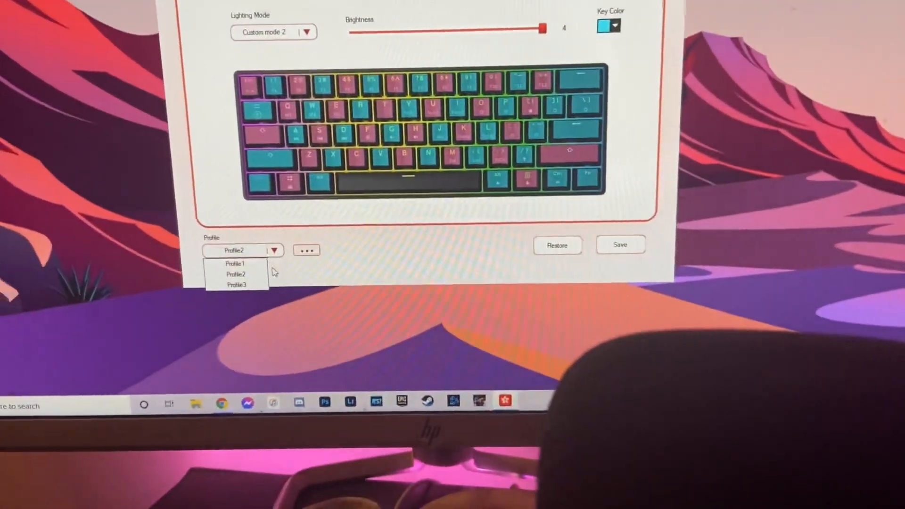
left_click(235, 263)
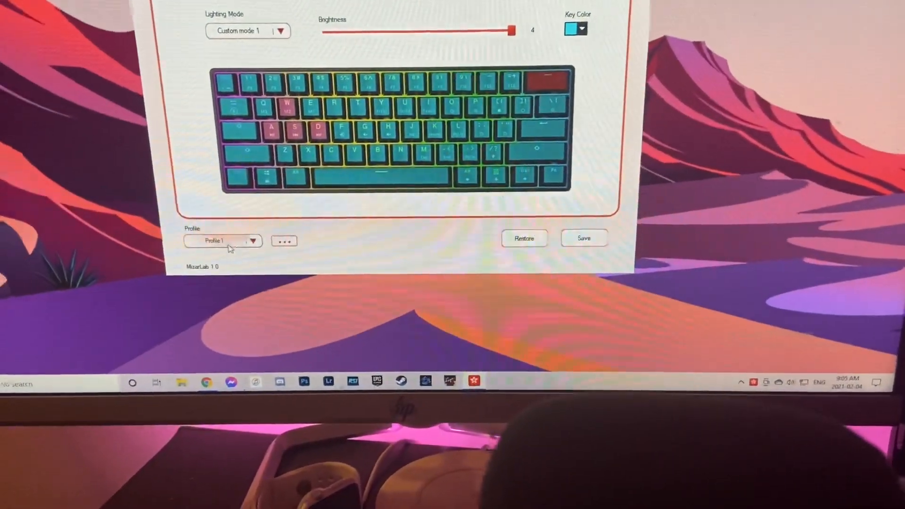